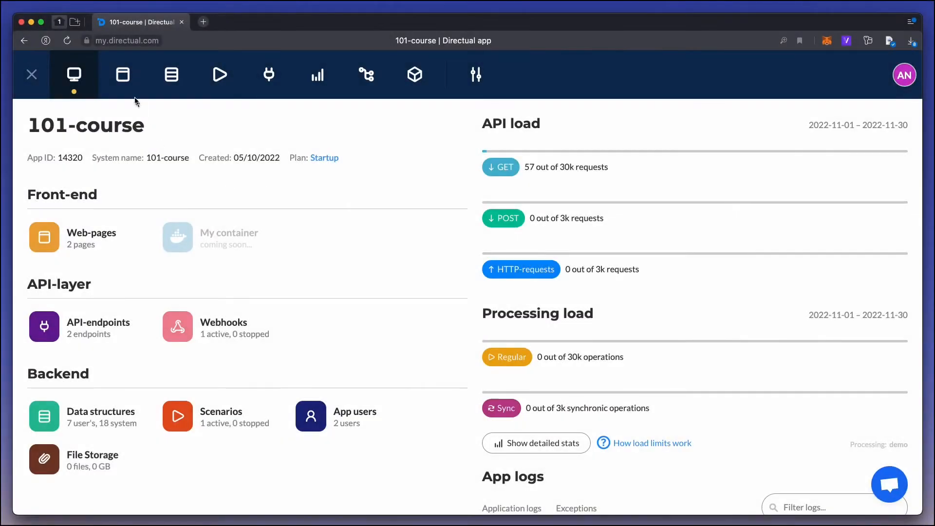
Open the My web-portal link from the Web-pages list, showing the empty live Home page.
{"action": "left_click", "coordinate": [122, 74]}
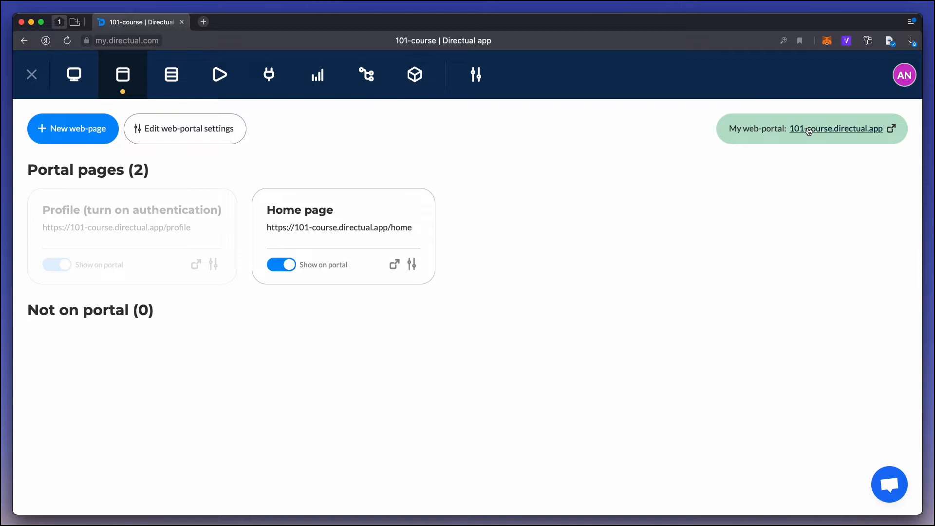
{"action": "left_click", "coordinate": [835, 128]}
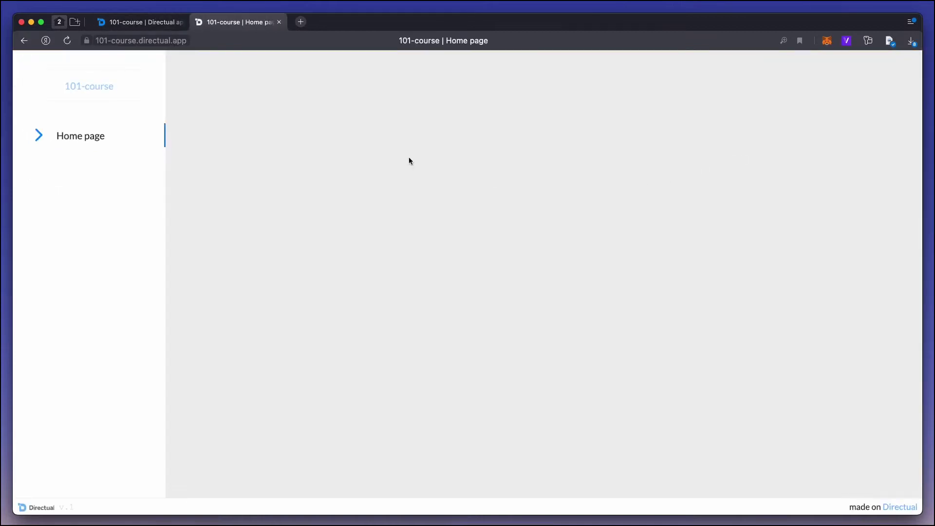
Drop an HTML code block into the Home page's empty column with a lightgreen, 200px-tall div.
{"action": "left_click", "coordinate": [141, 22]}
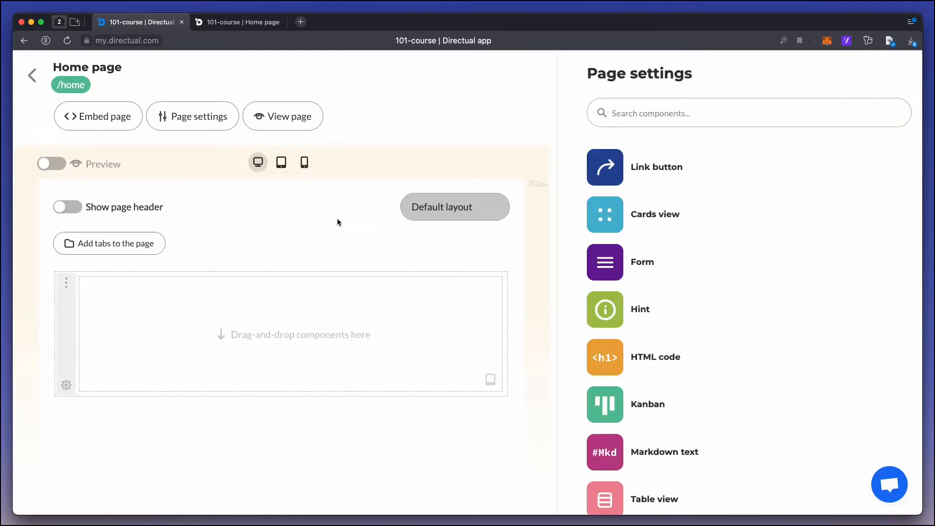
{"action": "mouse_move", "coordinate": [313, 223]}
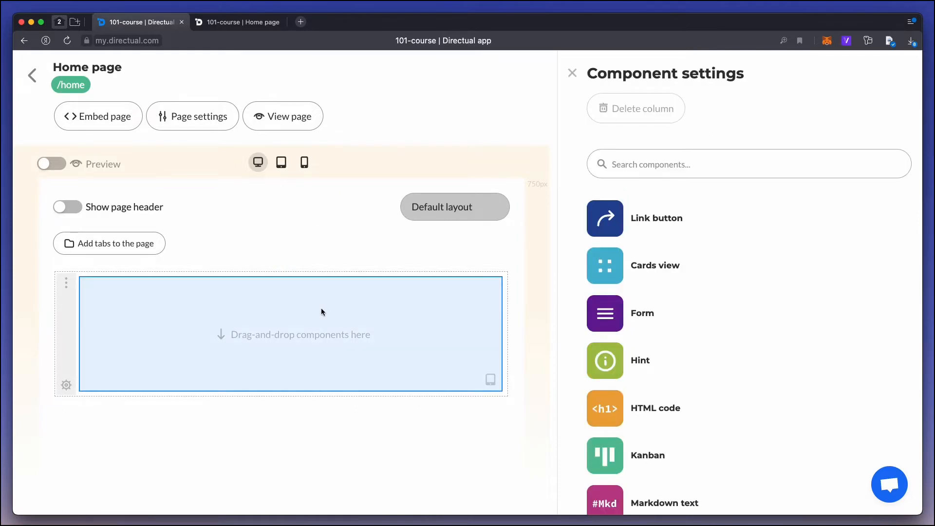
{"action": "mouse_move", "coordinate": [465, 347]}
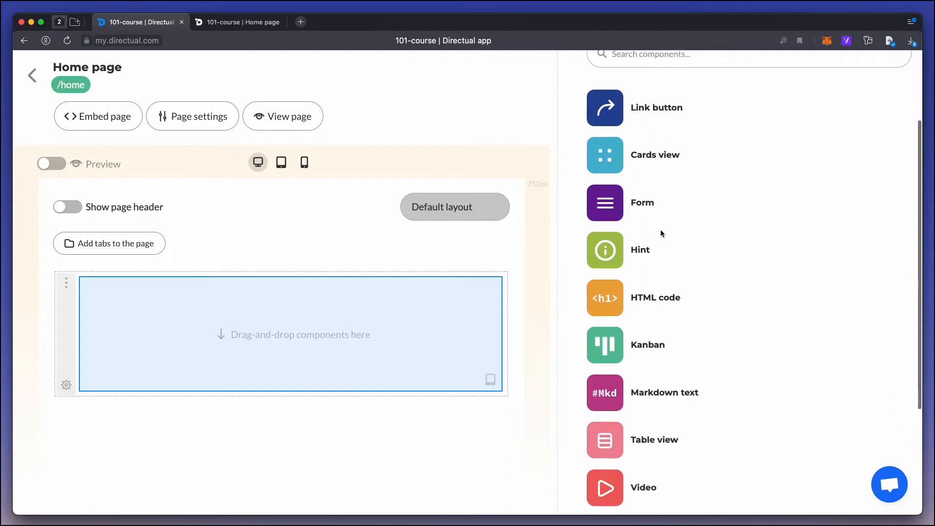
{"action": "scroll", "scroll_direction": "down", "scroll_amount": 3}
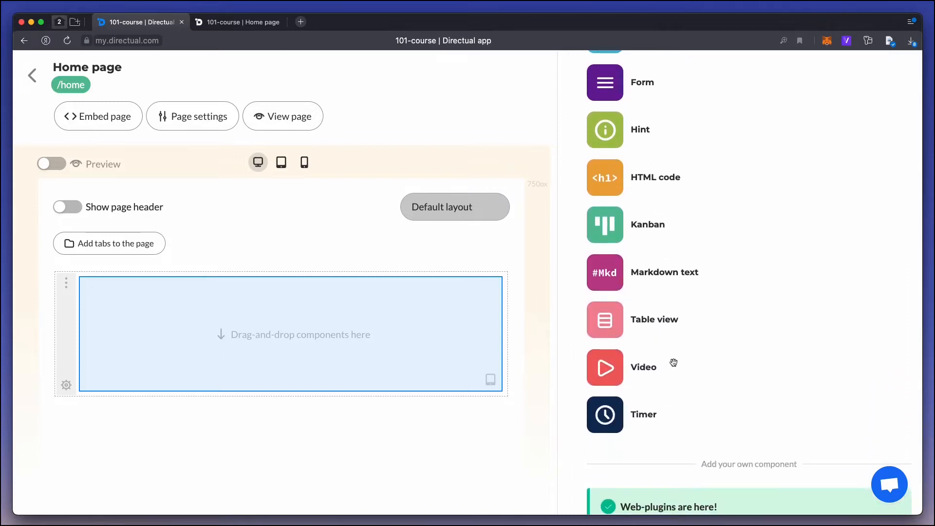
{"action": "left_click_drag", "start_coordinate": [605, 177], "coordinate": [395, 388]}
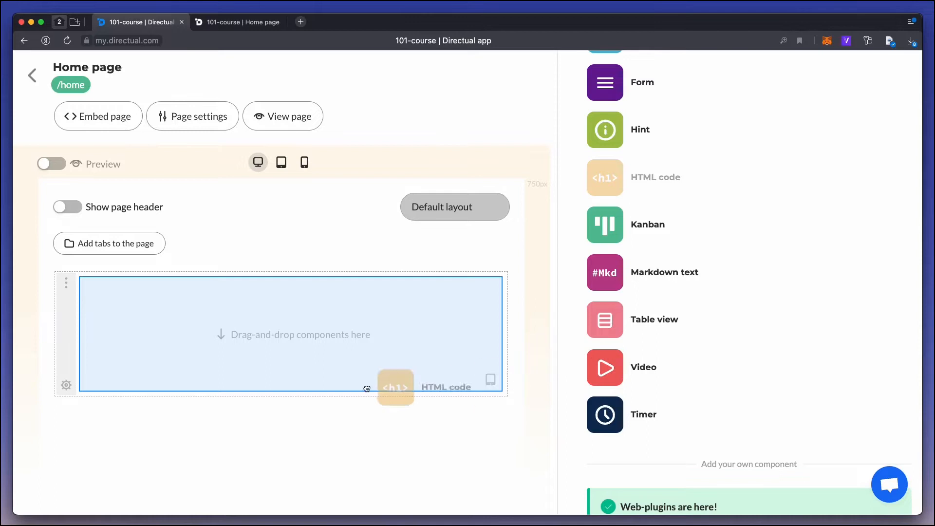
{"action": "left_click_drag", "start_coordinate": [395, 388], "coordinate": [290, 334]}
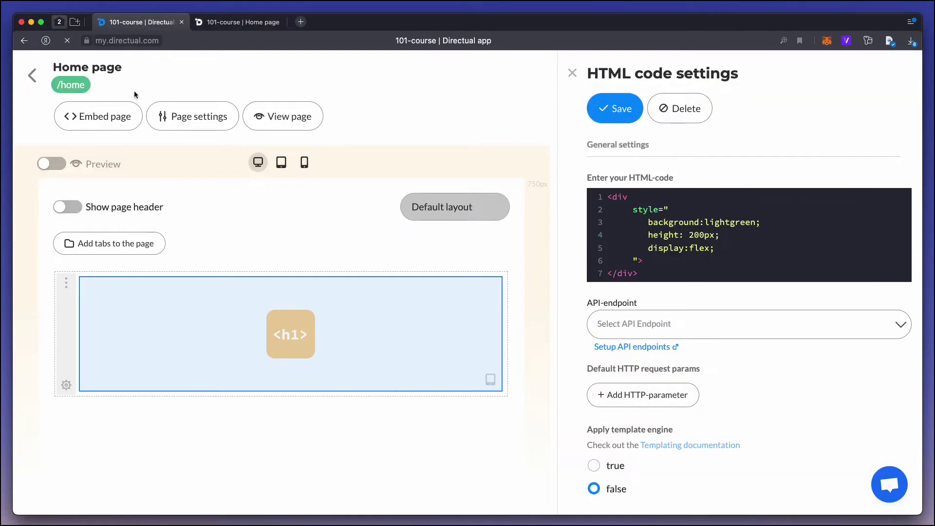
{"action": "mouse_move", "coordinate": [286, 280]}
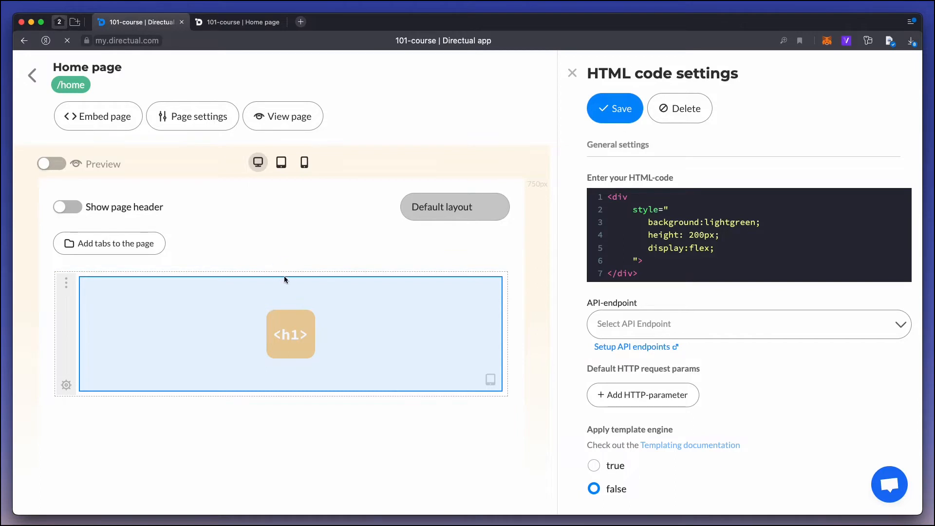
{"action": "mouse_move", "coordinate": [281, 399]}
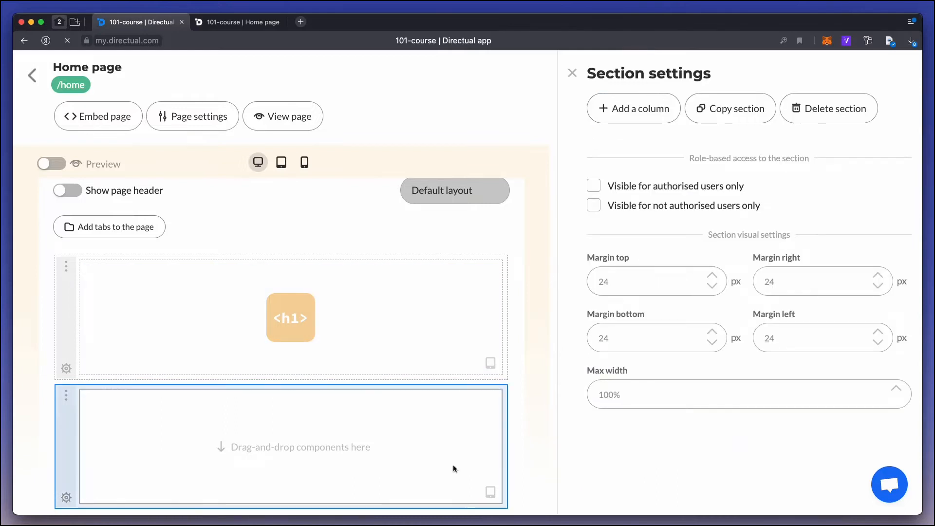
{"action": "mouse_move", "coordinate": [621, 120]}
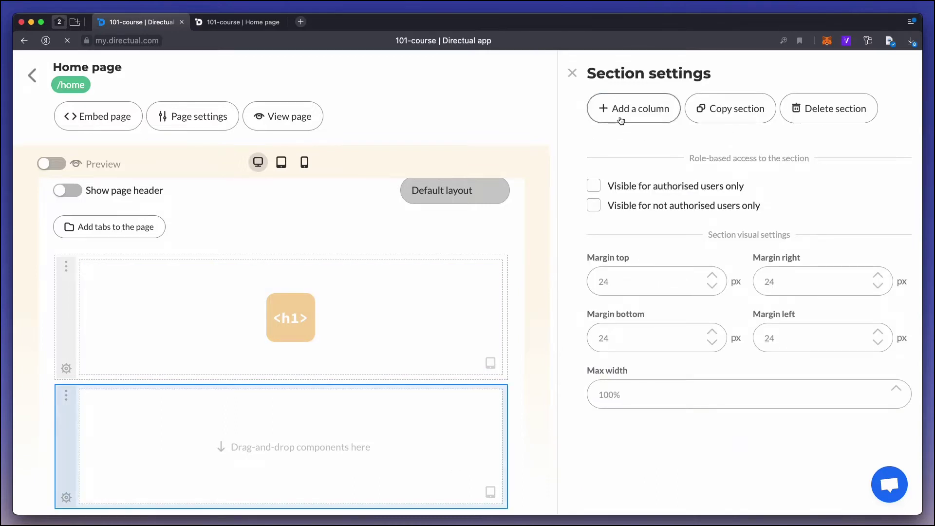
Split the new section into two columns and narrow the left one to about 28/72.
{"action": "left_click", "coordinate": [633, 108]}
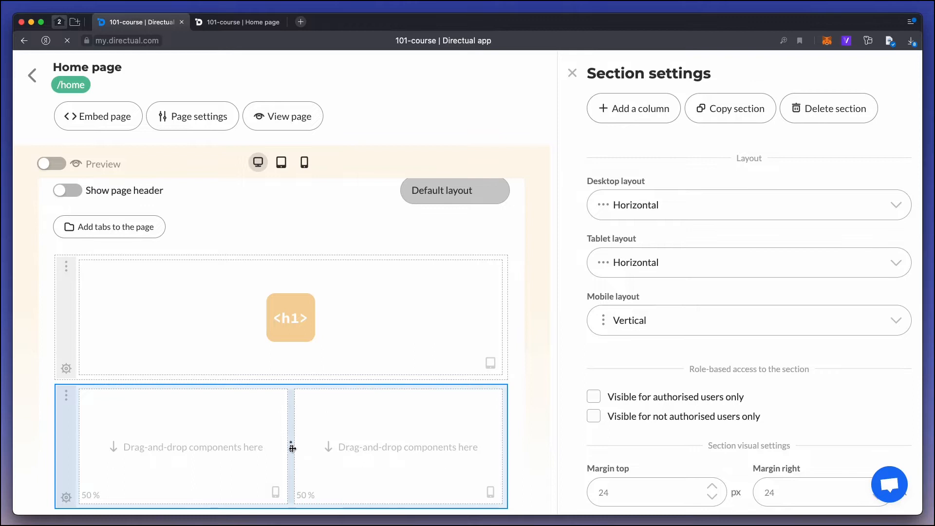
{"action": "left_click_drag", "start_coordinate": [292, 446], "coordinate": [197, 443]}
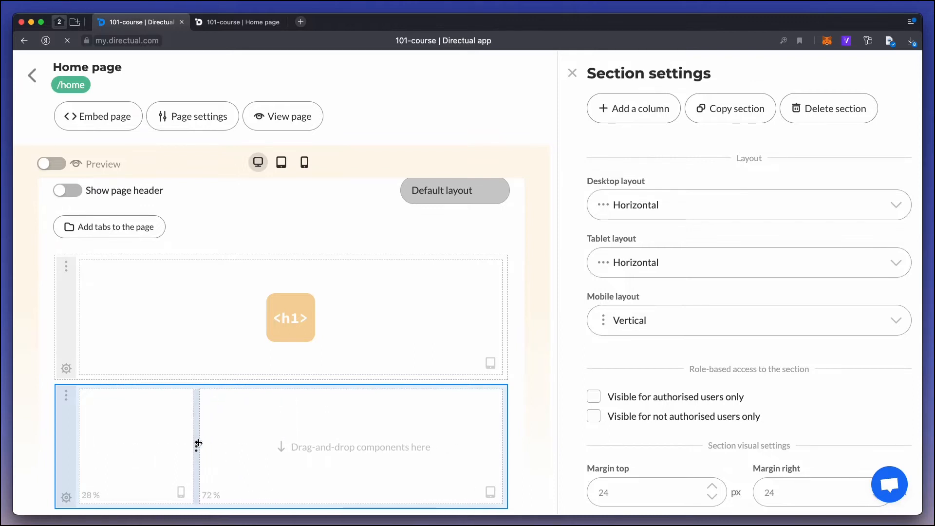
Add an HTML block with a coral background to the narrow left column and save it.
{"action": "left_click", "coordinate": [137, 444]}
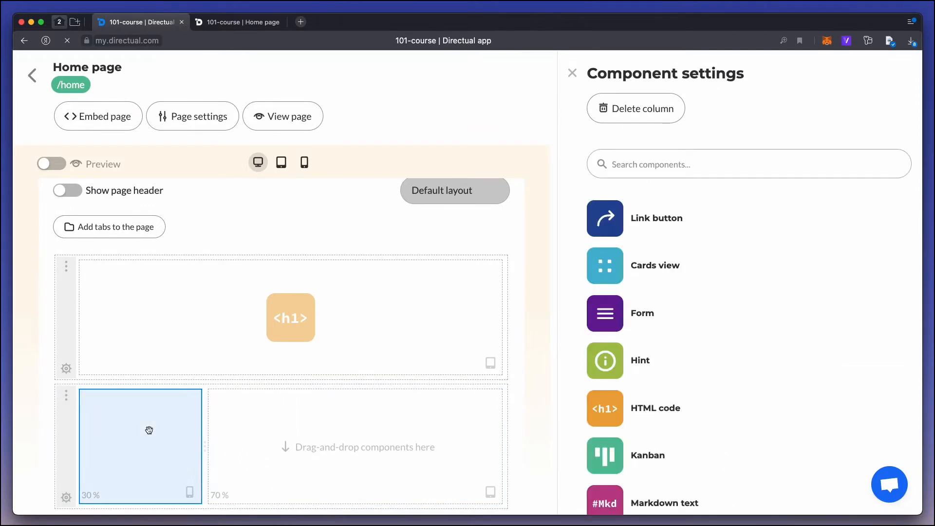
{"action": "left_click_drag", "start_coordinate": [604, 408], "coordinate": [92, 454]}
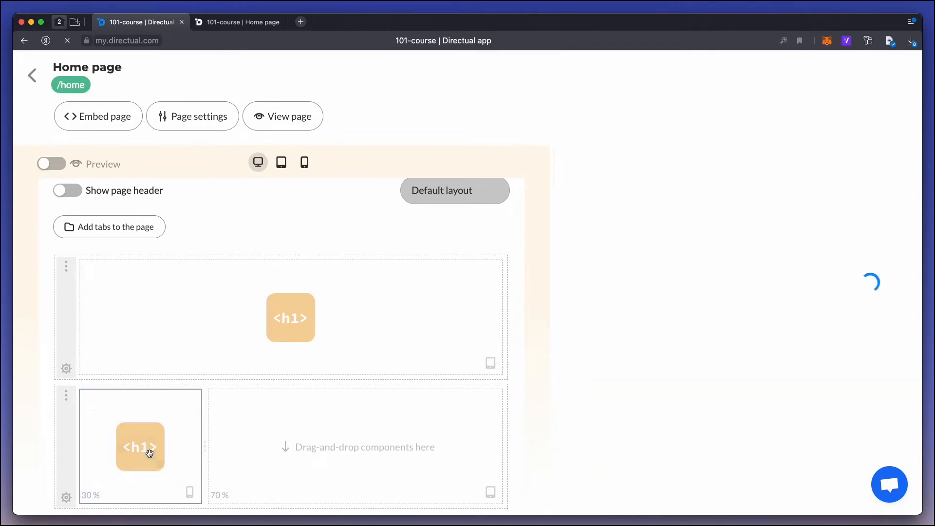
{"action": "left_click", "coordinate": [140, 447]}
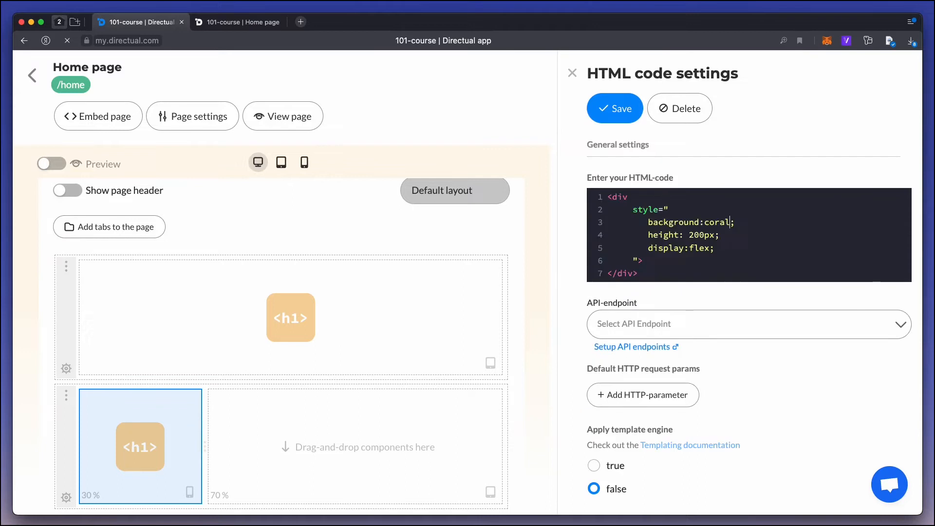
{"action": "left_click", "coordinate": [614, 108]}
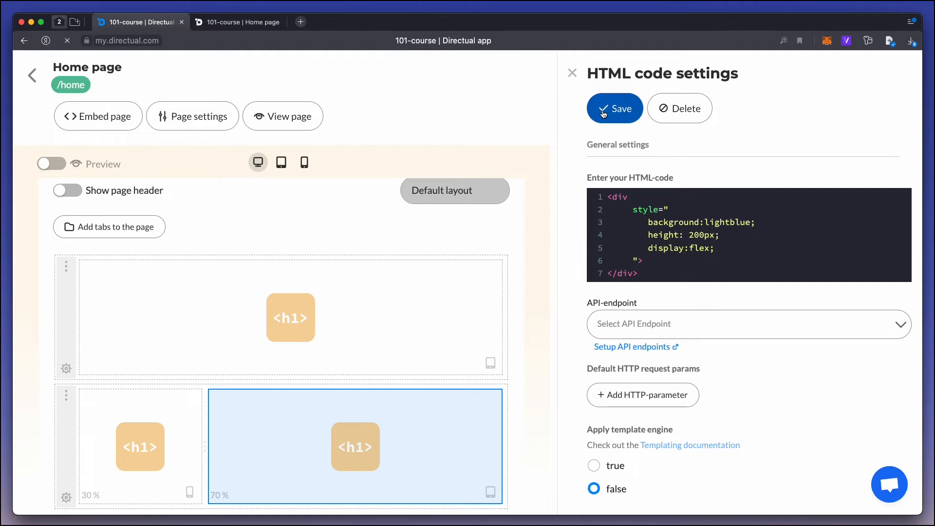
Save the light-blue block, resize the columns to 55/45 and confirm the three rectangles on the live portal.
{"action": "left_click", "coordinate": [237, 22]}
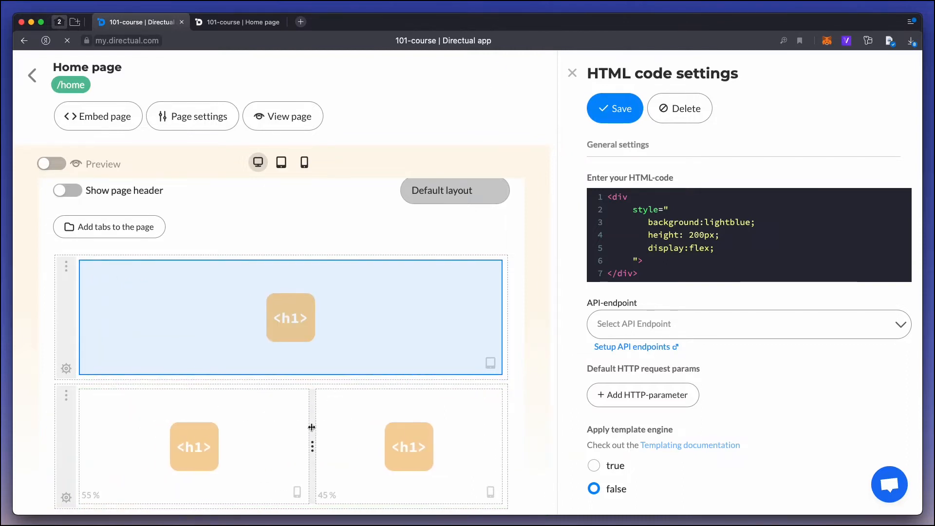
{"action": "left_click", "coordinate": [241, 21]}
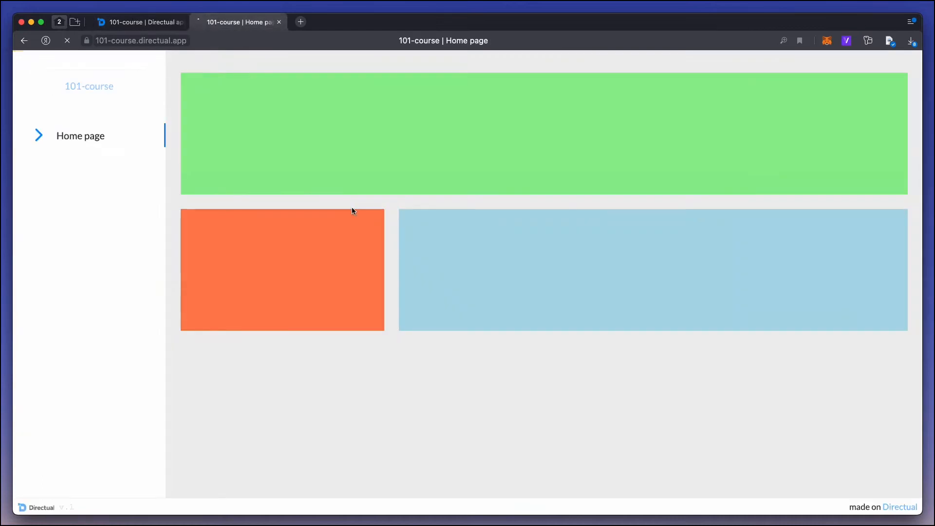
{"action": "left_click", "coordinate": [65, 40]}
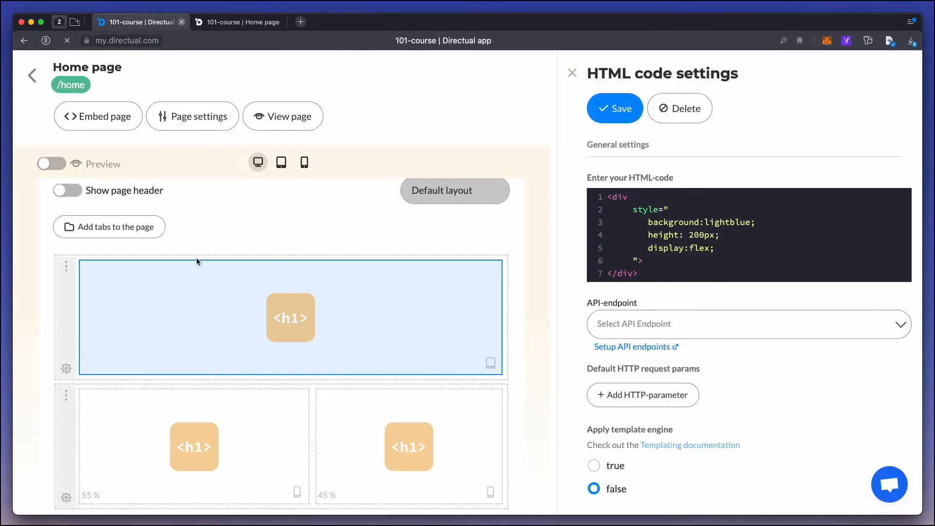
Set the top section's max width to 400px and centre it, previewing the live page.
{"action": "left_click", "coordinate": [66, 368]}
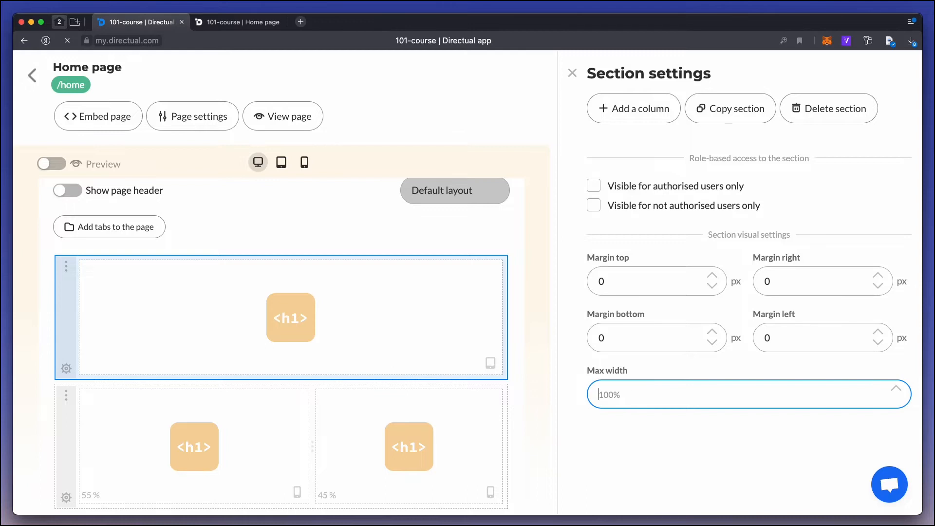
{"action": "type", "text": "400"}
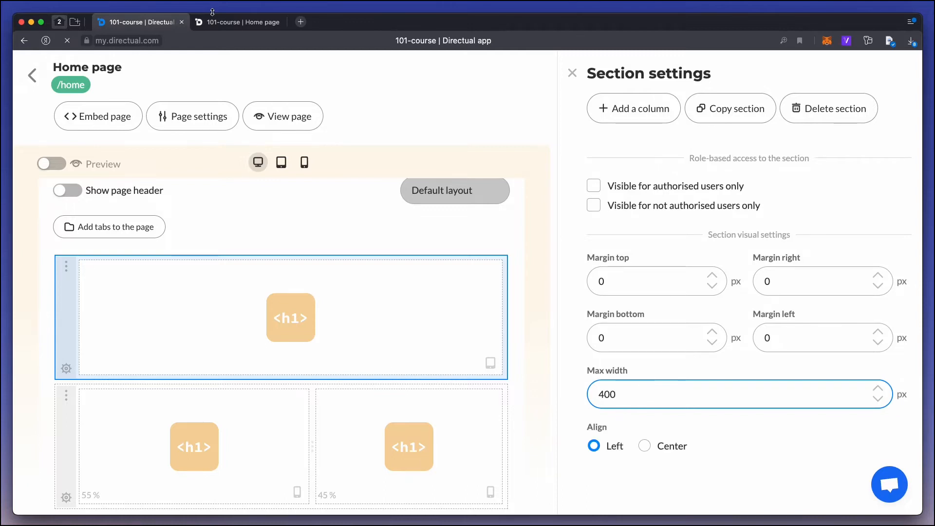
{"action": "left_click", "coordinate": [237, 22]}
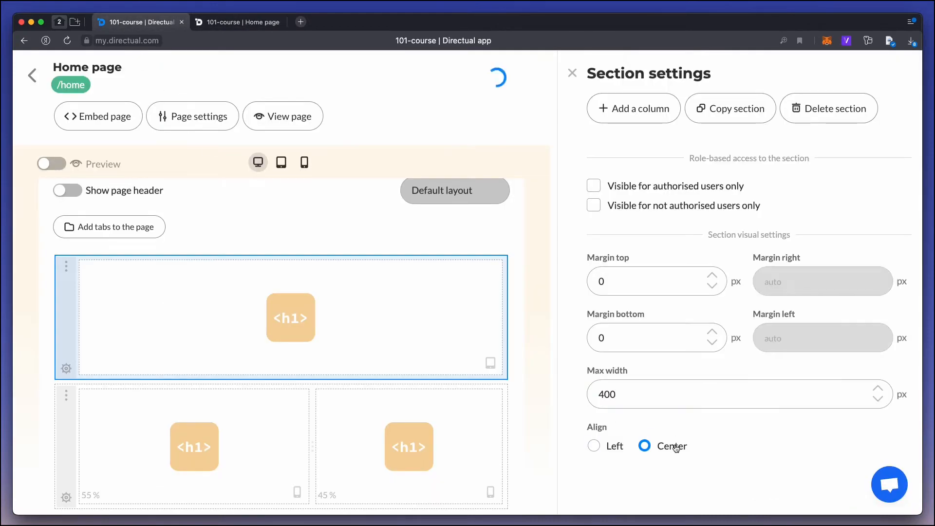
{"action": "left_click", "coordinate": [237, 21]}
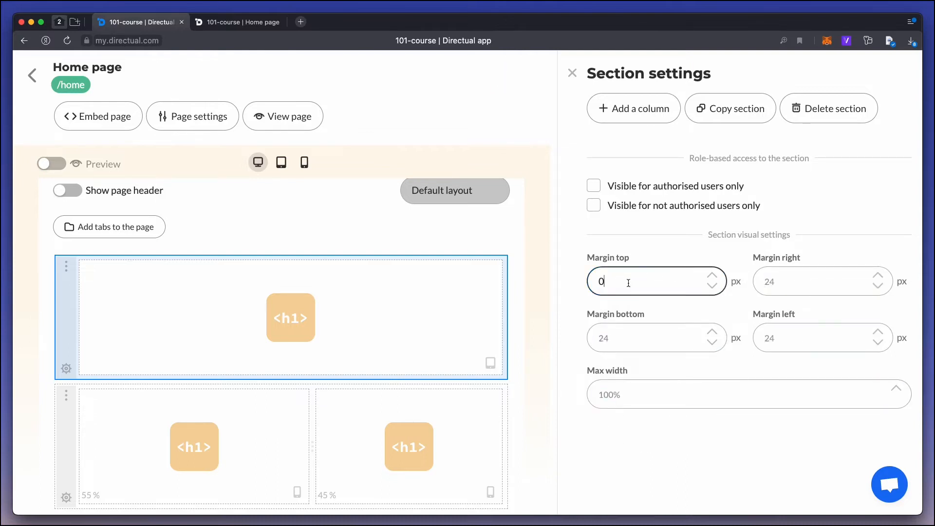
Clear the width limit and move the single-column section below the two-column one.
{"action": "left_click", "coordinate": [238, 22]}
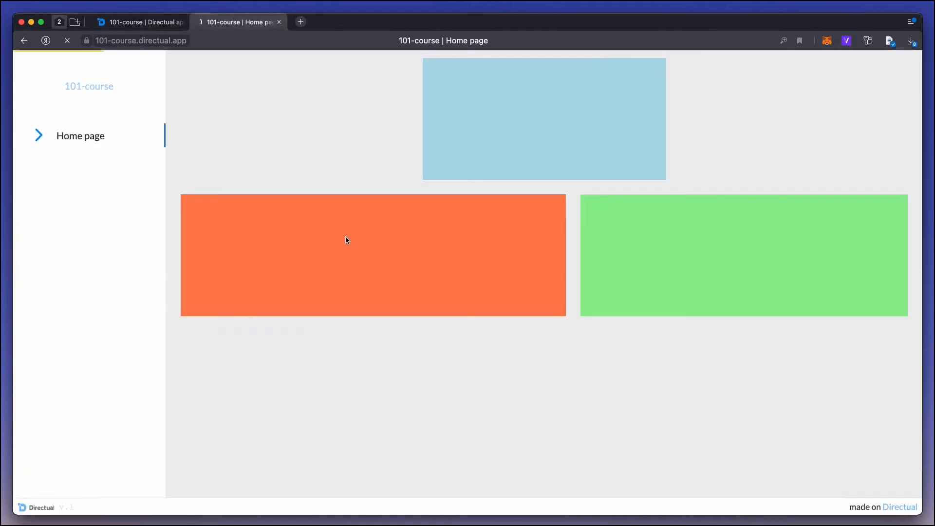
{"action": "left_click", "coordinate": [138, 22]}
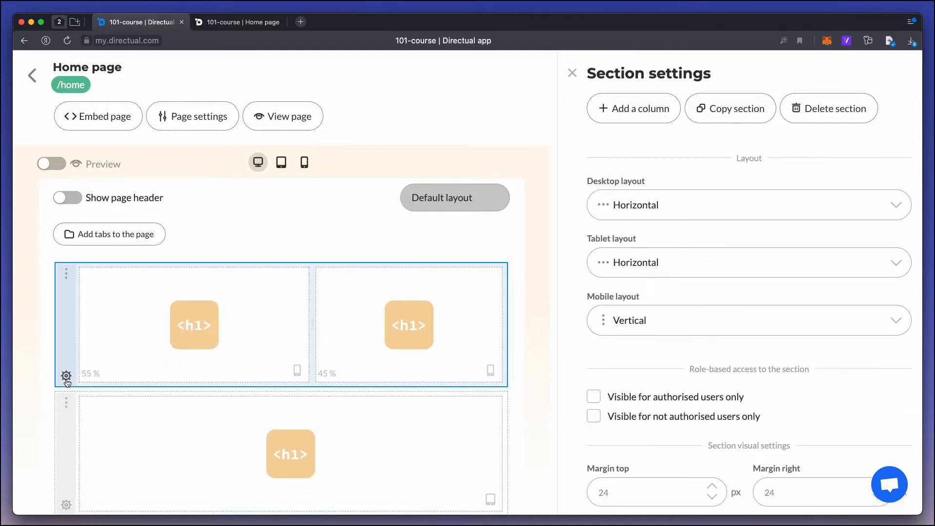
{"action": "mouse_move", "coordinate": [281, 163]}
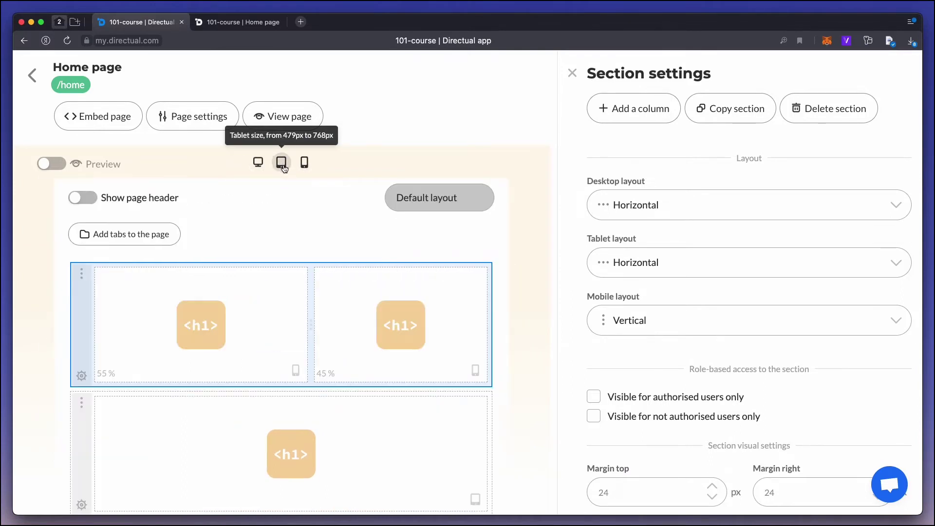
{"action": "mouse_move", "coordinate": [563, 250]}
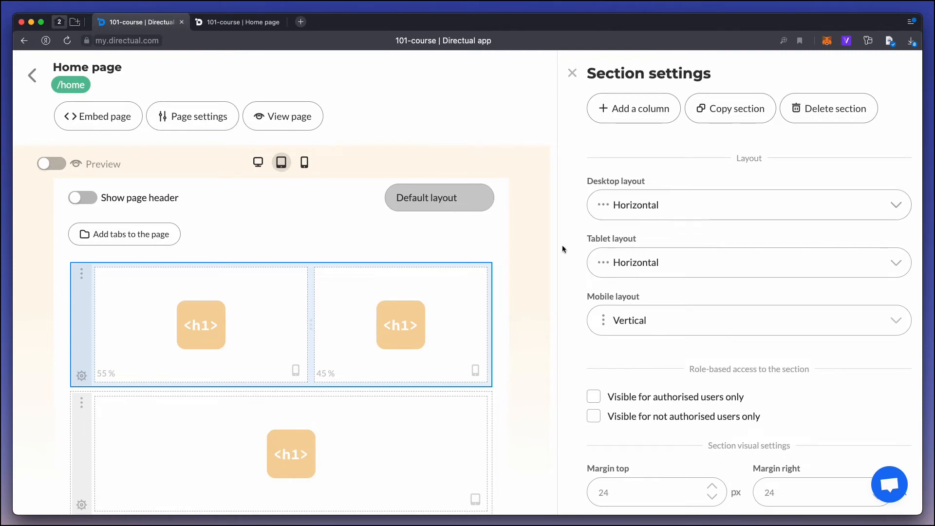
Test the live page at phone and tablet widths to check how the columns stack.
{"action": "left_click", "coordinate": [237, 22]}
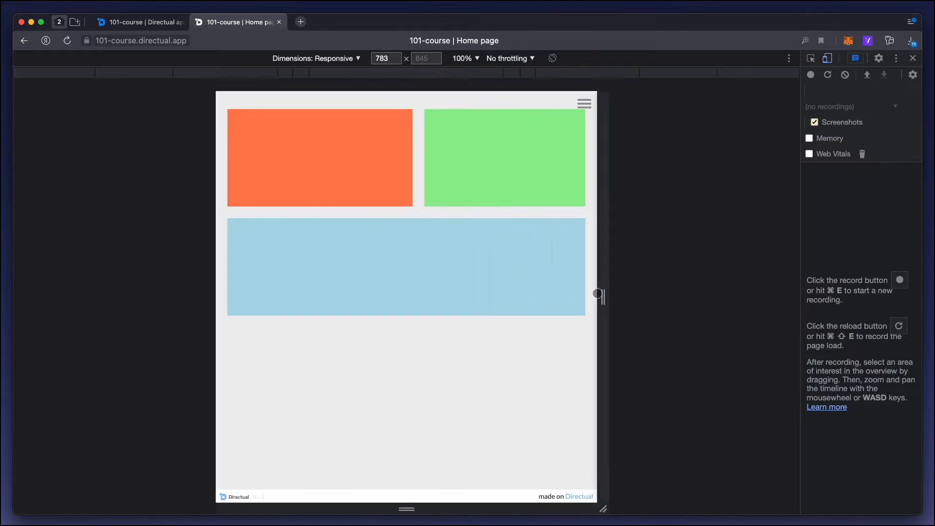
{"action": "left_click_drag", "start_coordinate": [600, 297], "coordinate": [497, 296]}
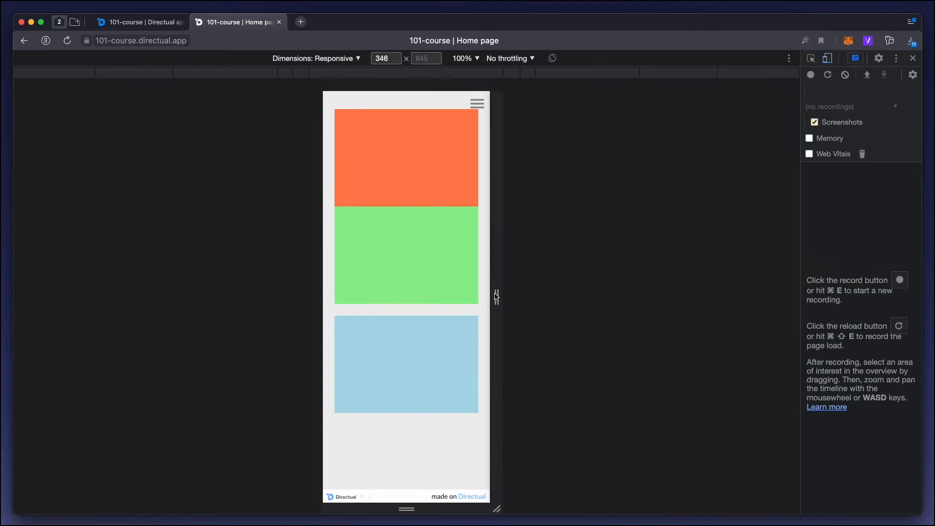
{"action": "left_click_drag", "start_coordinate": [495, 297], "coordinate": [511, 296]}
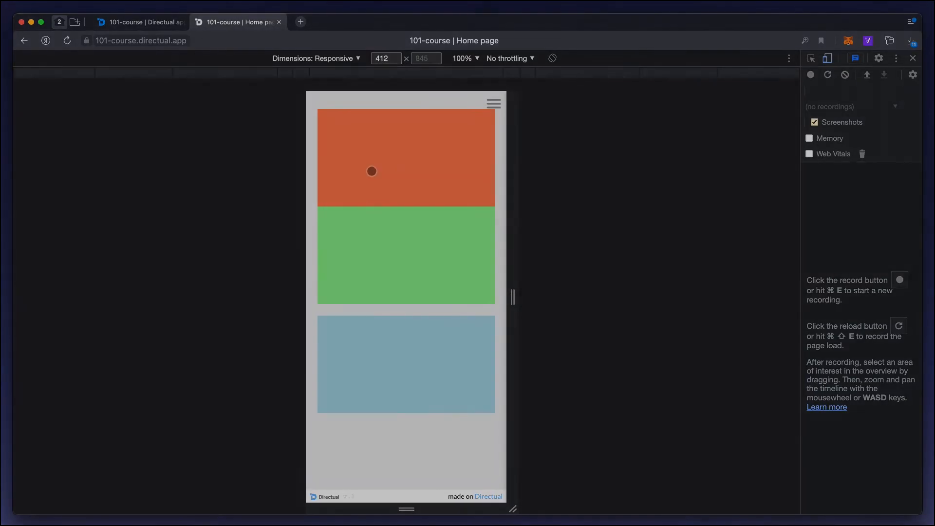
{"action": "left_click", "coordinate": [142, 21]}
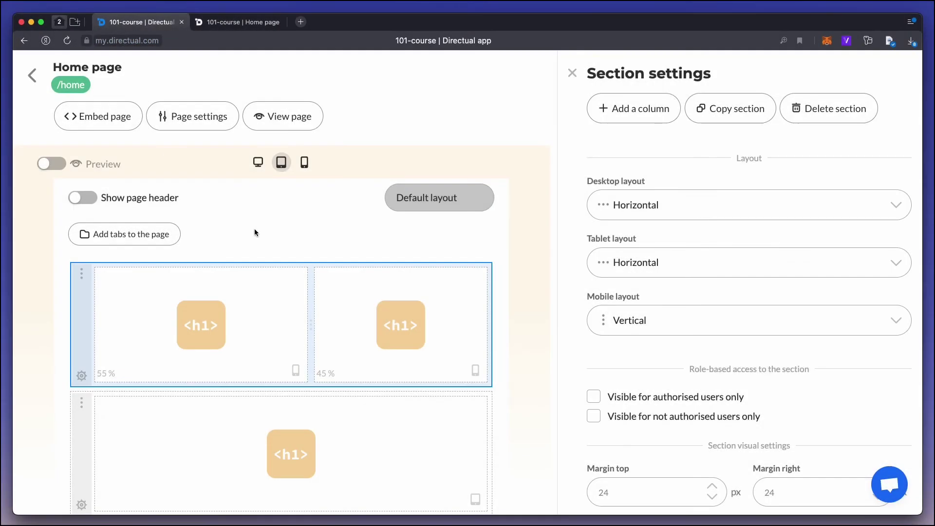
Turn on the page header titled 'Home page!' and confirm it on the live portal.
{"action": "left_click", "coordinate": [82, 197]}
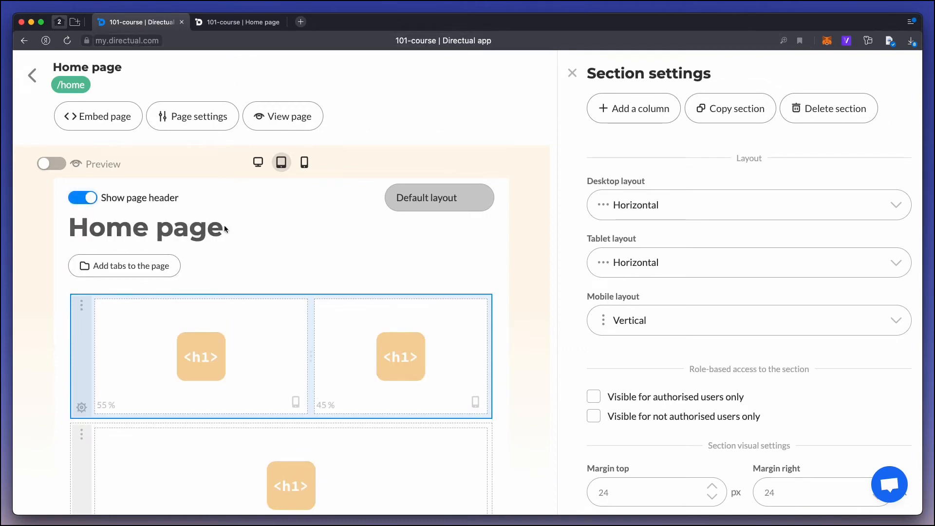
{"action": "type", "text": "!"}
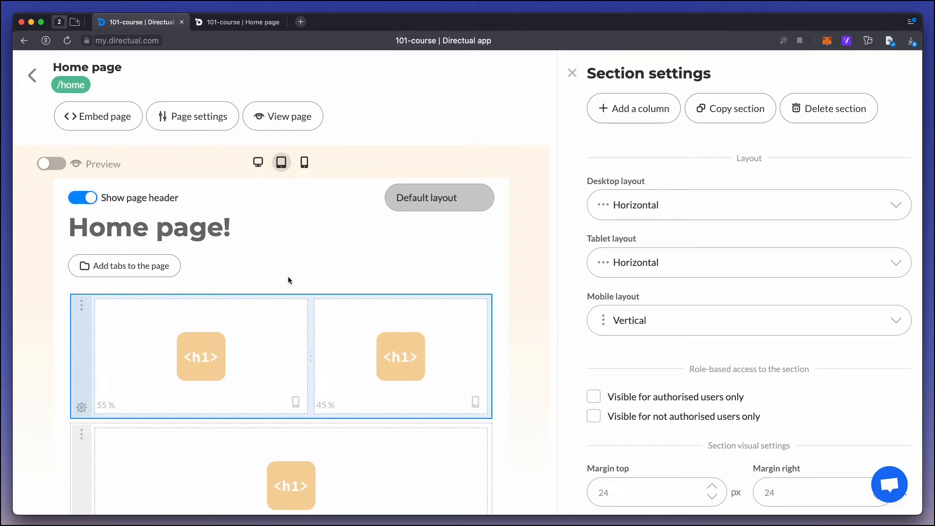
{"action": "left_click", "coordinate": [240, 22]}
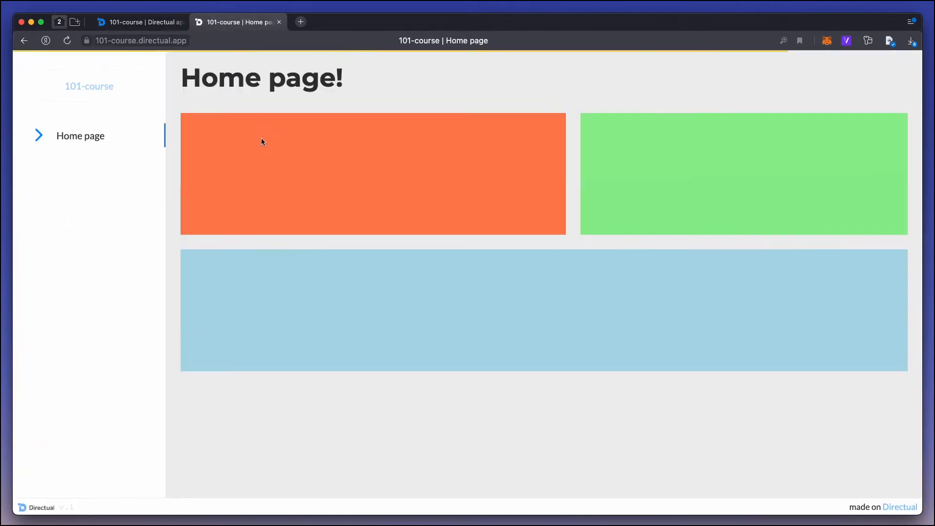
{"action": "left_click", "coordinate": [141, 22]}
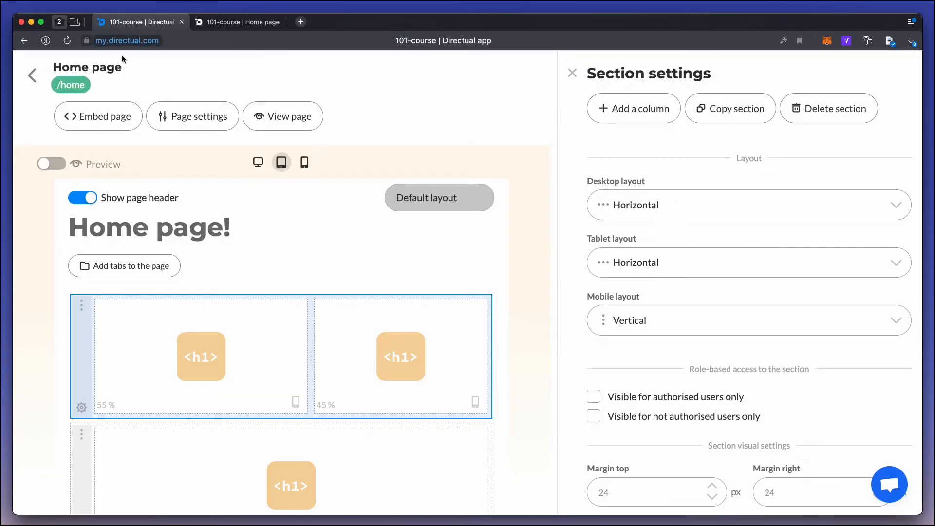
Add tabs Foo and Bar to the home page and move the two-column section under Bar.
{"action": "left_click", "coordinate": [125, 266]}
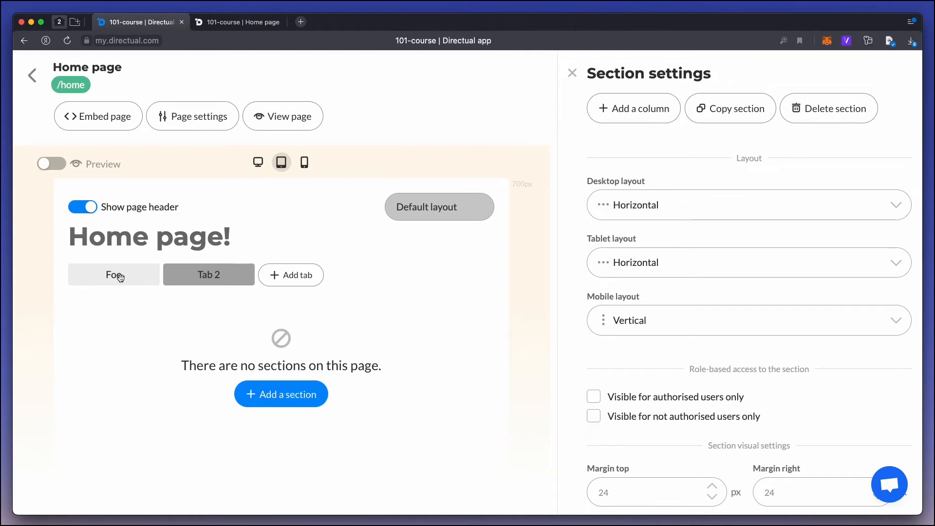
{"action": "left_click", "coordinate": [208, 274]}
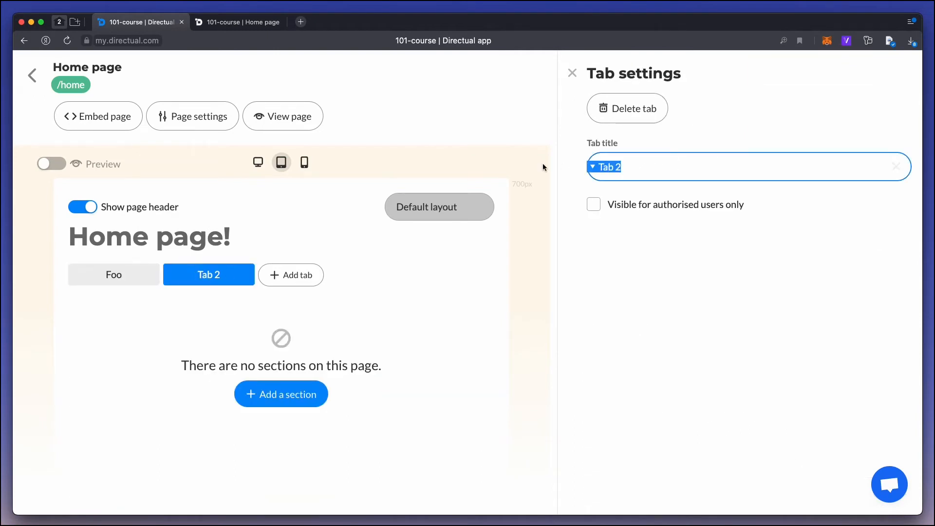
{"action": "type", "text": "Bar"}
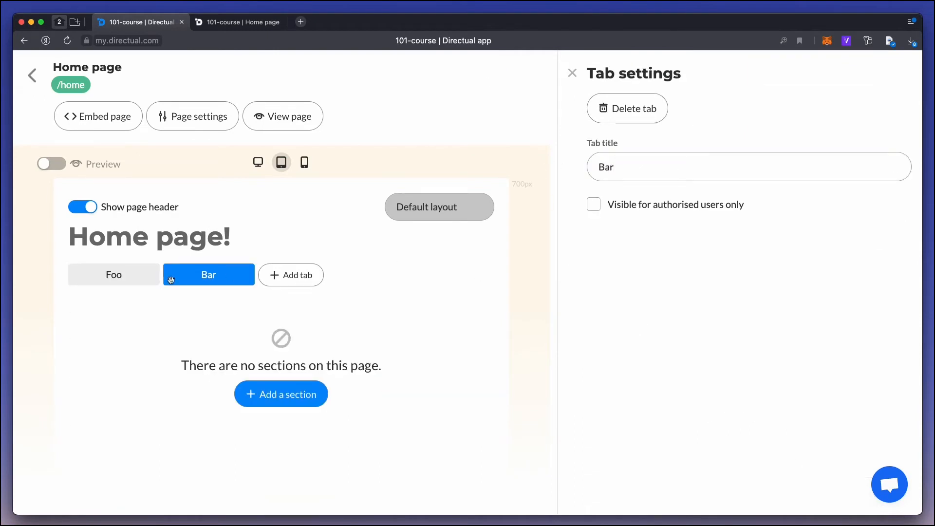
{"action": "left_click", "coordinate": [114, 274]}
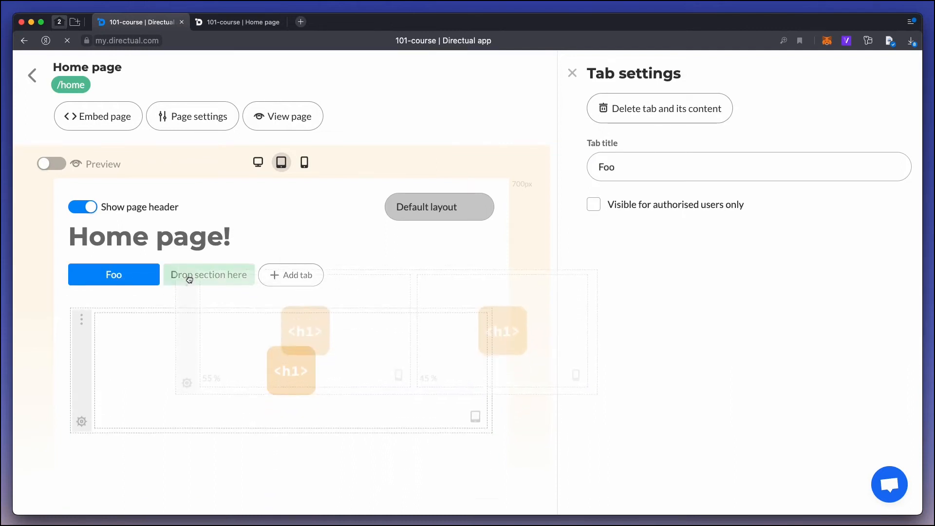
{"action": "left_click", "coordinate": [209, 275]}
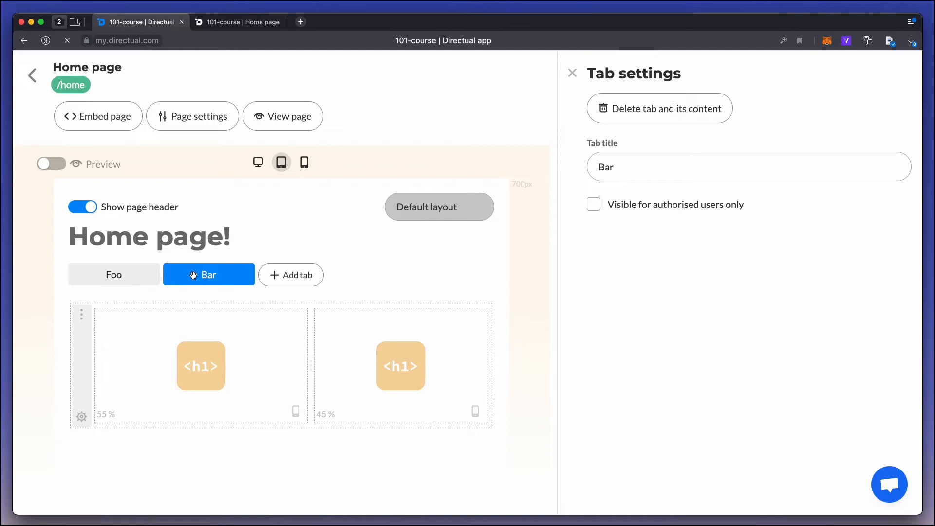
Preview the tabbed home page, checking the Bar and Foo tabs on the live portal.
{"action": "left_click", "coordinate": [113, 275]}
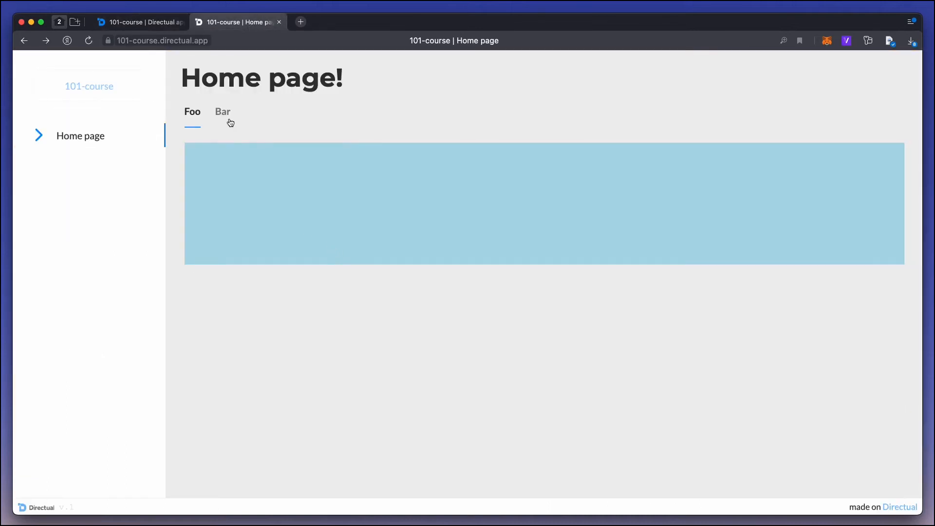
{"action": "left_click", "coordinate": [223, 112]}
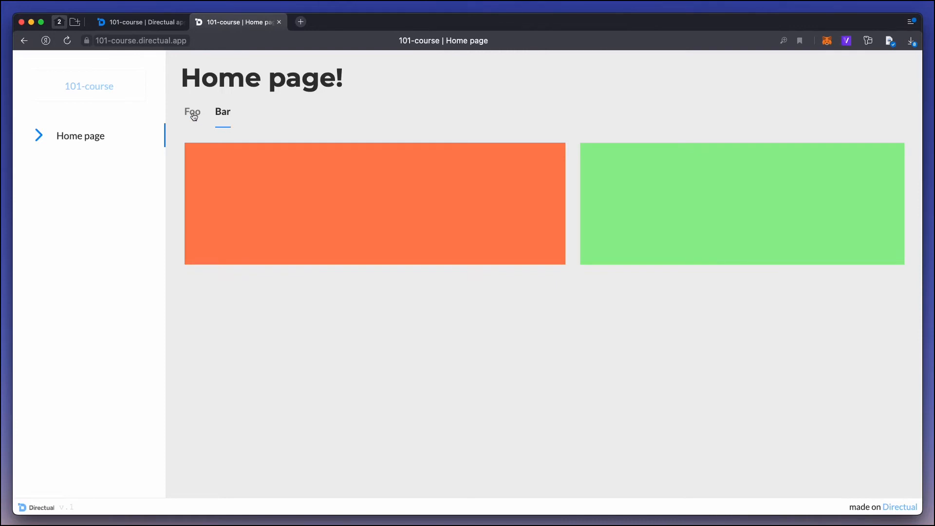
{"action": "left_click", "coordinate": [193, 112]}
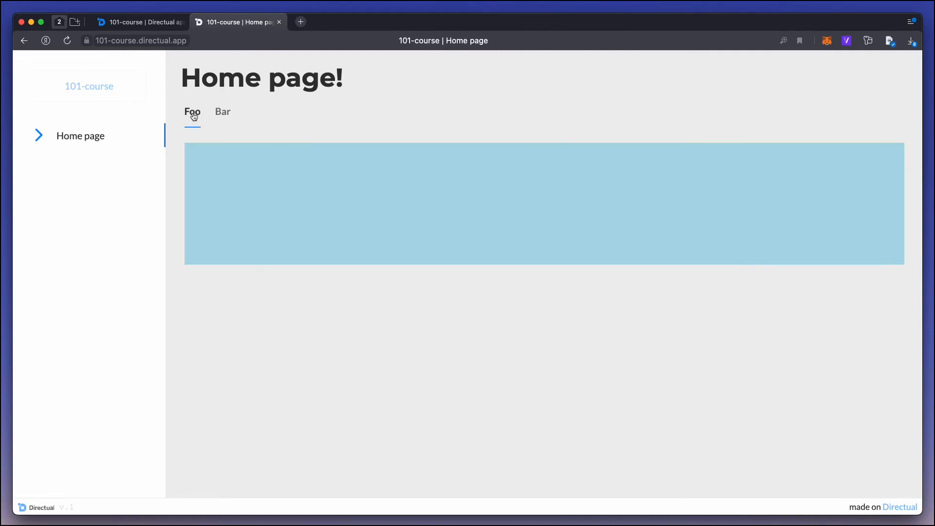
{"action": "left_click", "coordinate": [141, 22]}
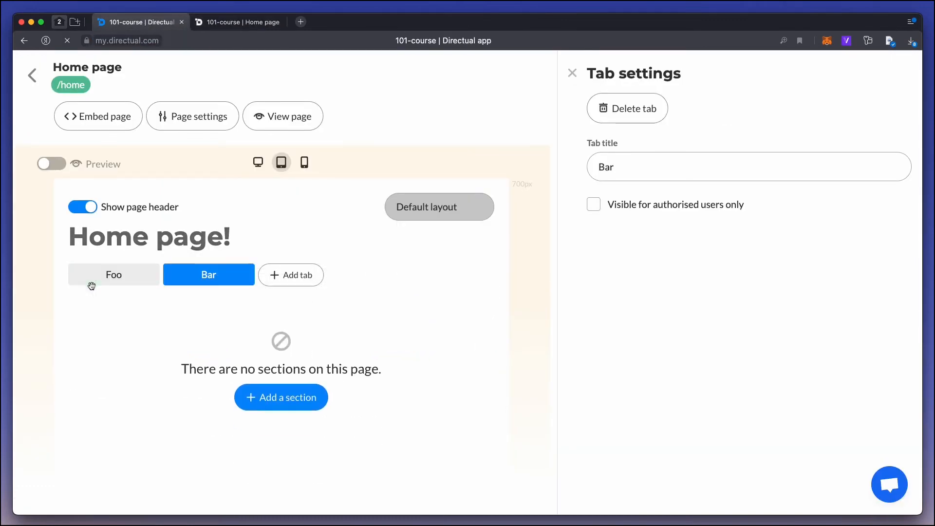
Delete the Bar tab so the coloured sections all show together without tabs.
{"action": "left_click", "coordinate": [627, 107]}
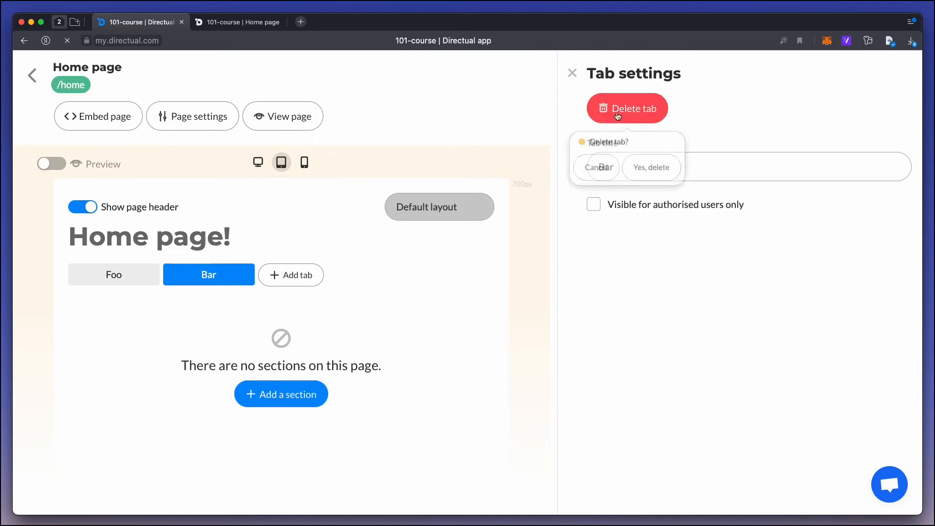
{"action": "left_click", "coordinate": [651, 167]}
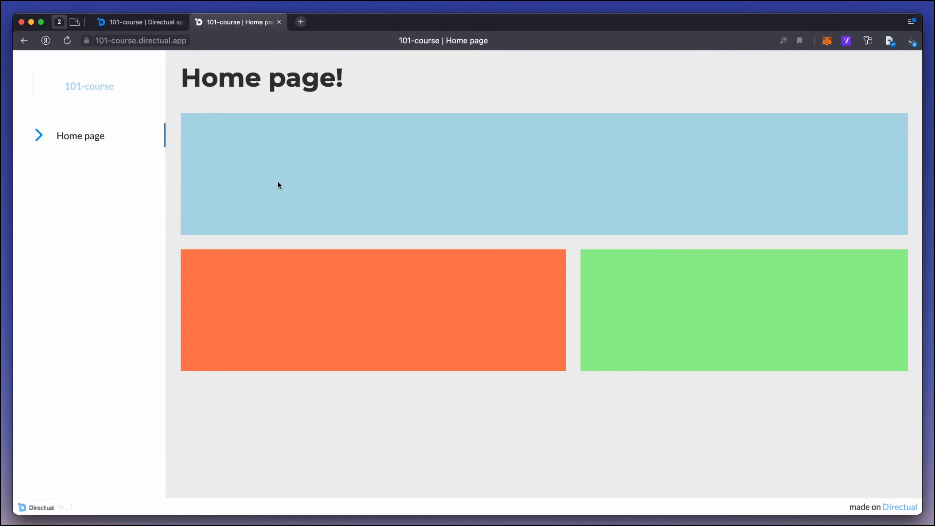
{"action": "left_click", "coordinate": [141, 22]}
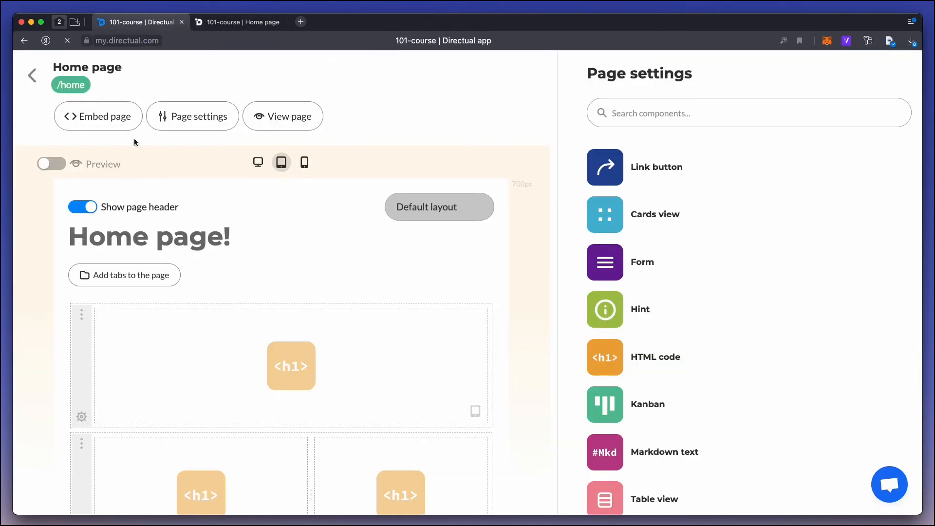
Add tabs named HTML and Markdown and give the Markdown tab a new empty section.
{"action": "left_click", "coordinate": [124, 275]}
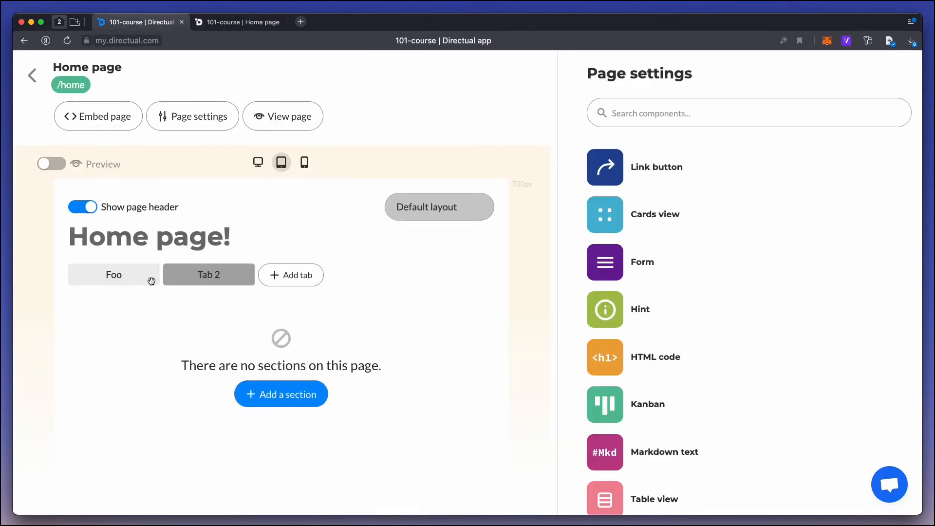
{"action": "left_click", "coordinate": [114, 274]}
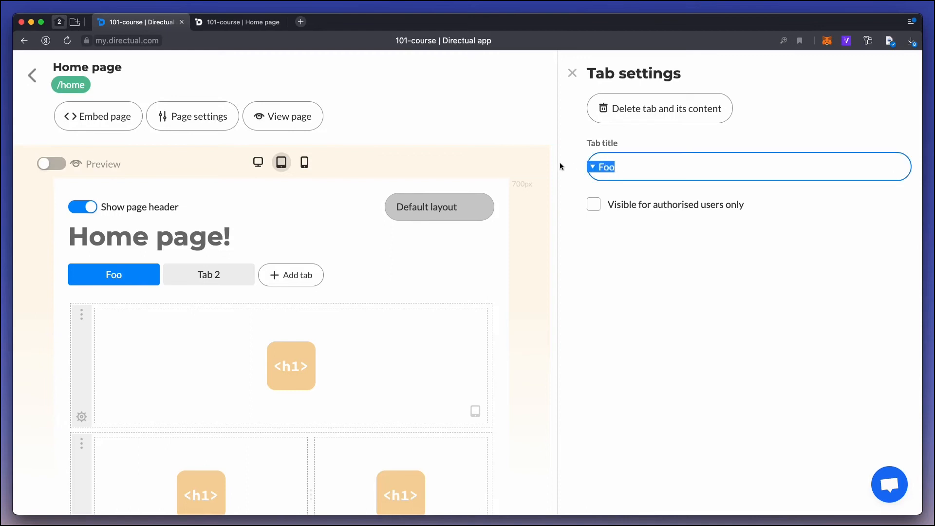
{"action": "type", "text": "HTML"}
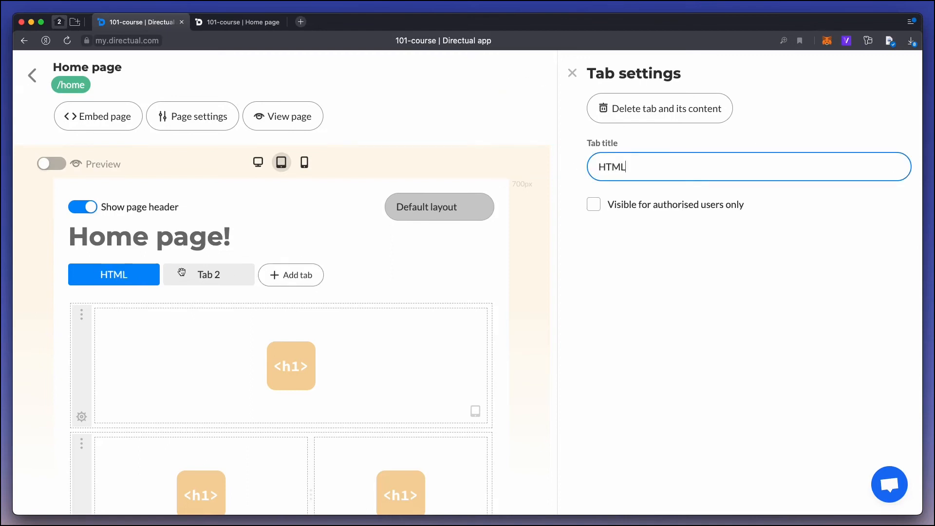
{"action": "type", "text": "Markdown"}
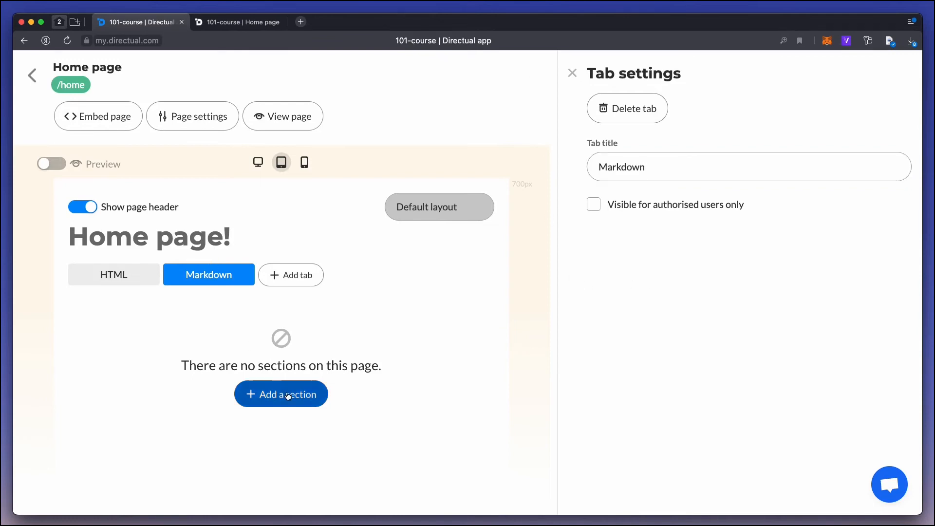
{"action": "left_click", "coordinate": [281, 394]}
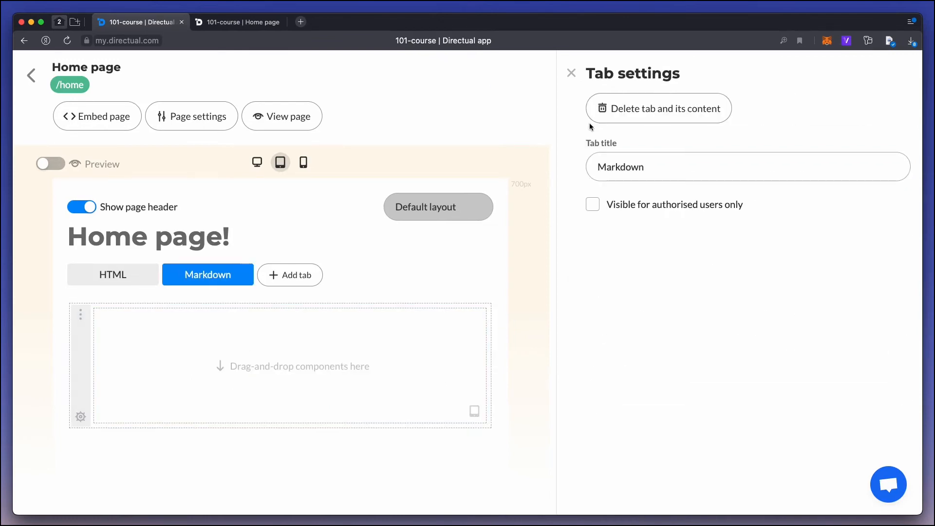
Drop a Markdown text block into the empty section and begin its '# Hello ther' heading.
{"action": "left_click", "coordinate": [191, 116]}
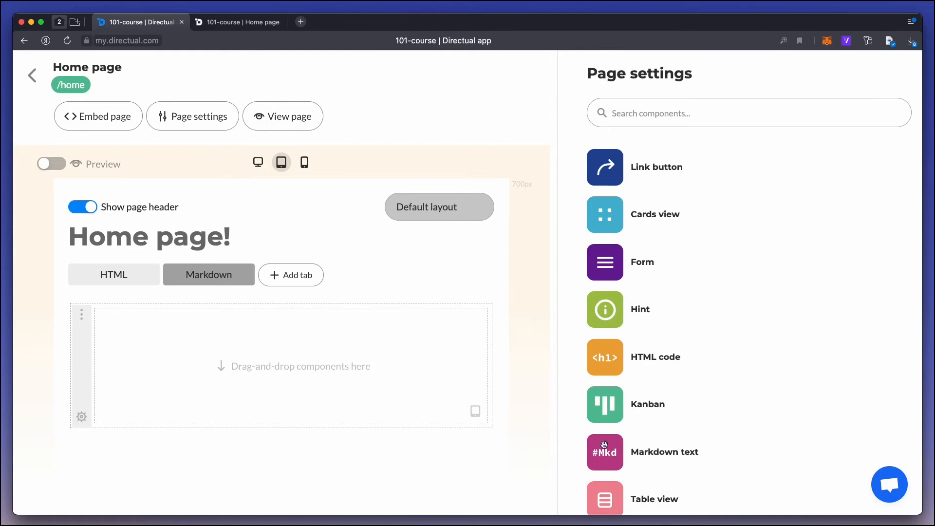
{"action": "left_click_drag", "start_coordinate": [604, 452], "coordinate": [268, 353]}
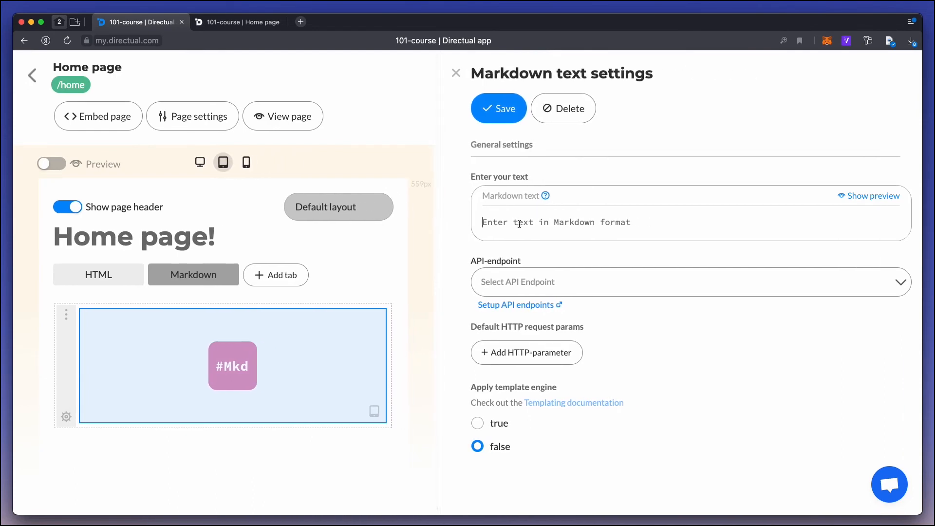
{"action": "type", "text": "# He"}
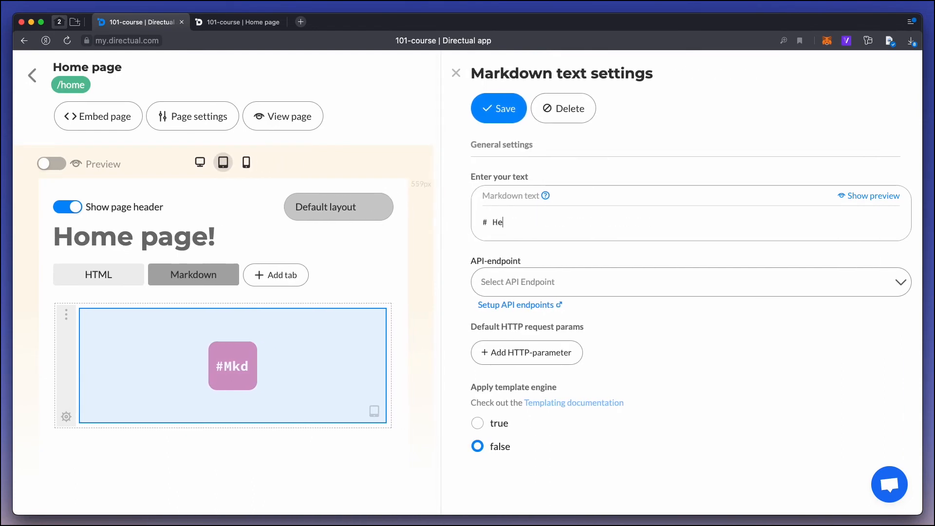
{"action": "type", "text": "llo ther"}
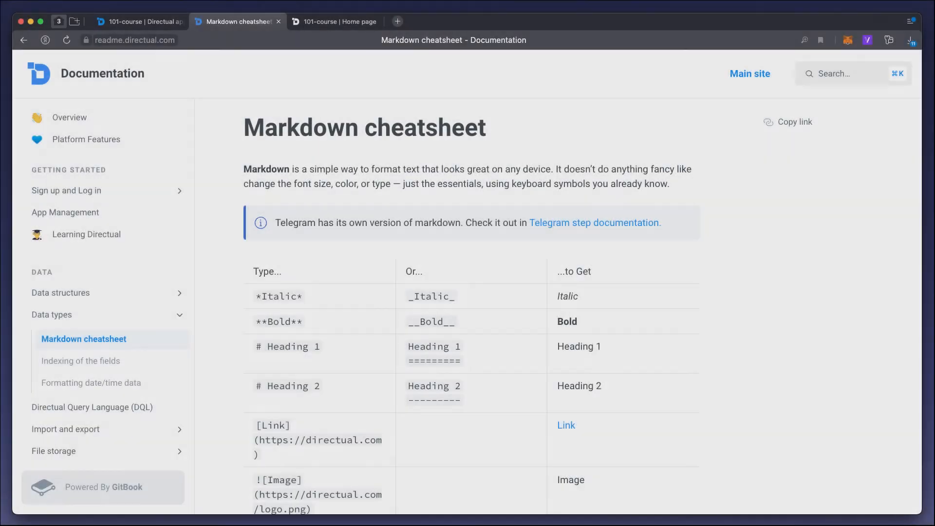
{"action": "left_click", "coordinate": [141, 22]}
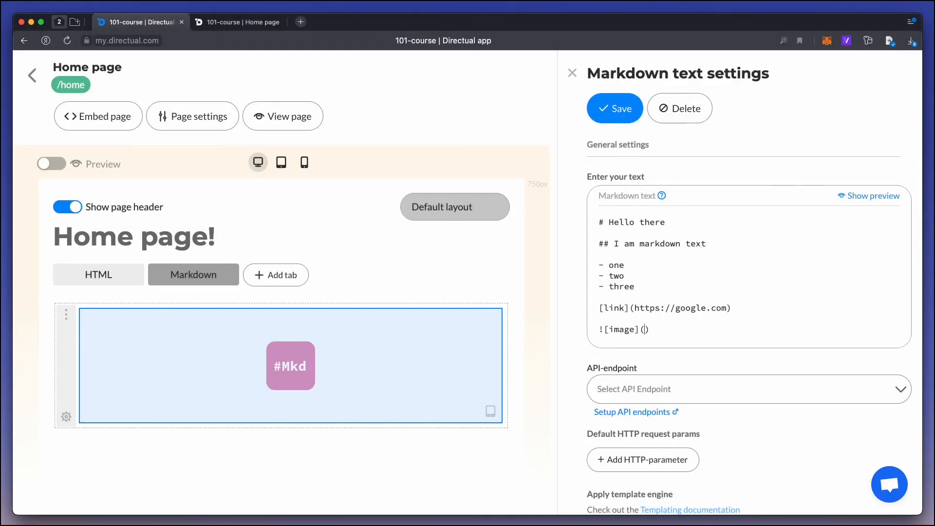
Point the markdown image at the uploaded api.directual.com file URL and save the block.
{"action": "type", "text": "https://api.directual.com/fileUploaded/101-course/779487f5-a66c-4c5b-9c9a-25b8a37e7b58.jpeg"}
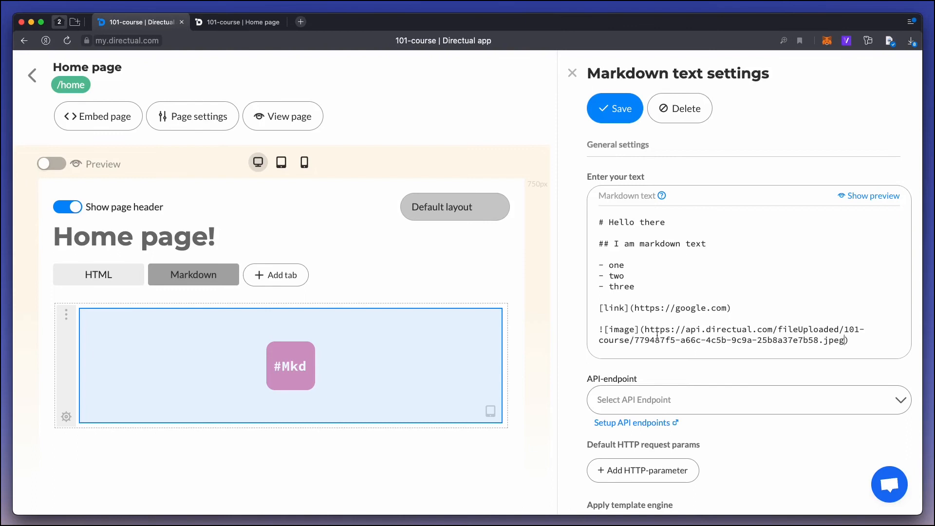
{"action": "left_click", "coordinate": [238, 21]}
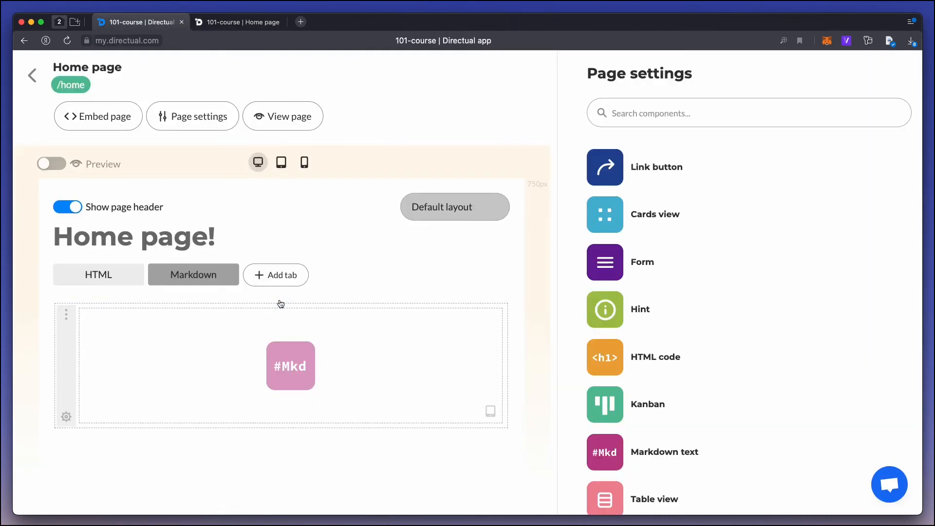
Add a green hint above the markdown titled 'Pay attention' with text 'To that text'.
{"action": "left_click", "coordinate": [290, 365]}
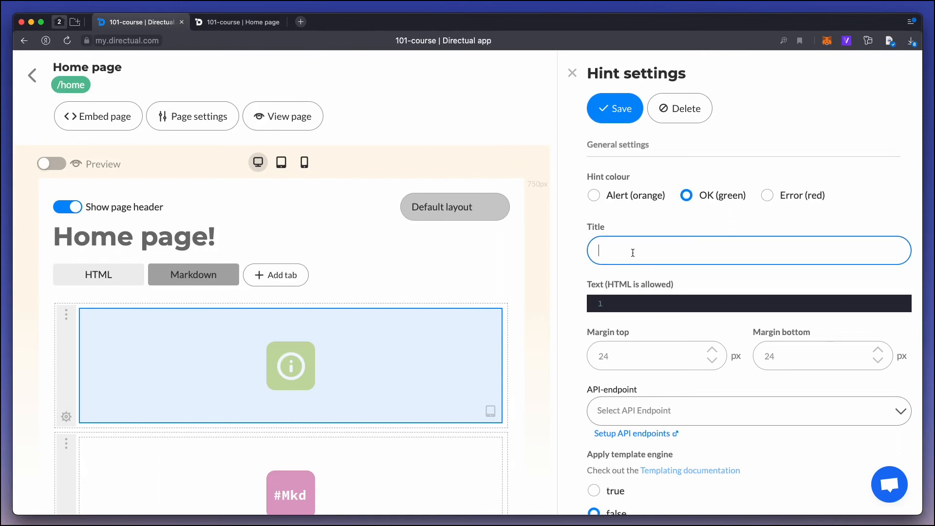
{"action": "type", "text": "Pay attenti"}
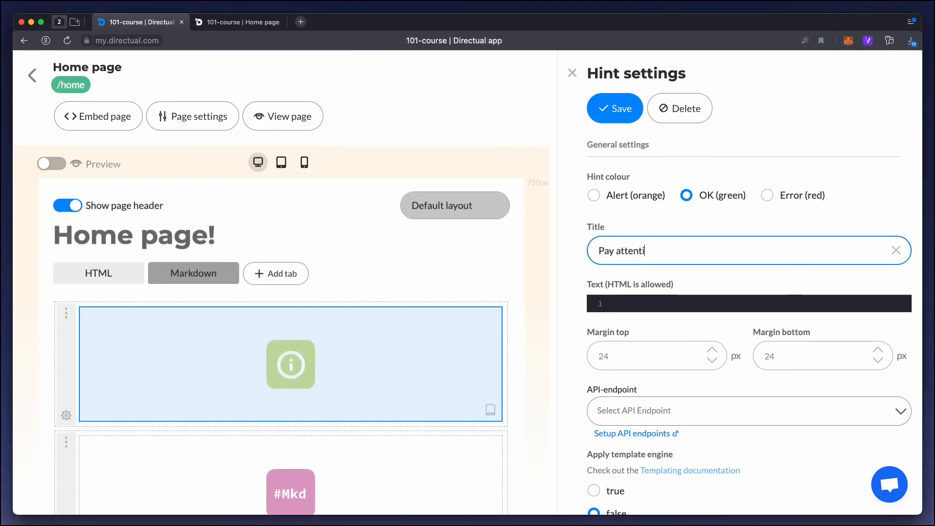
{"action": "type", "text": "To that text"}
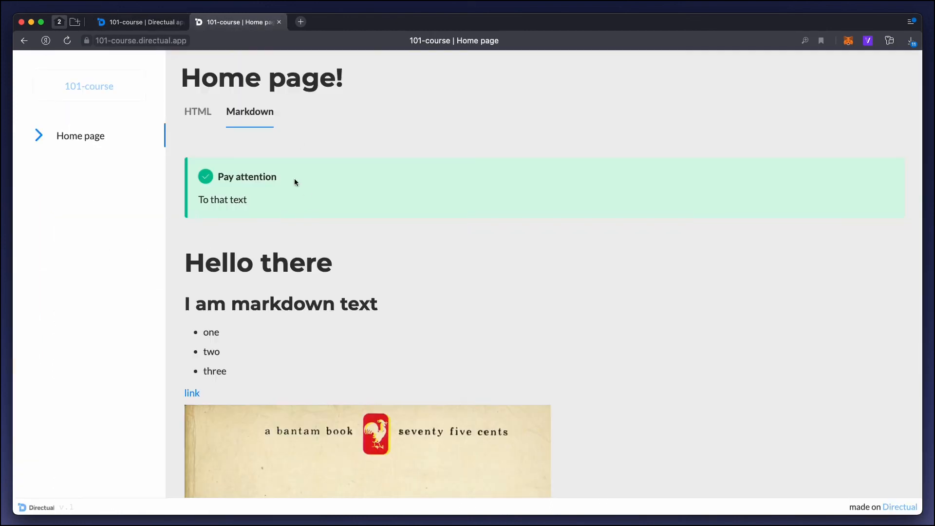
{"action": "left_click", "coordinate": [137, 22]}
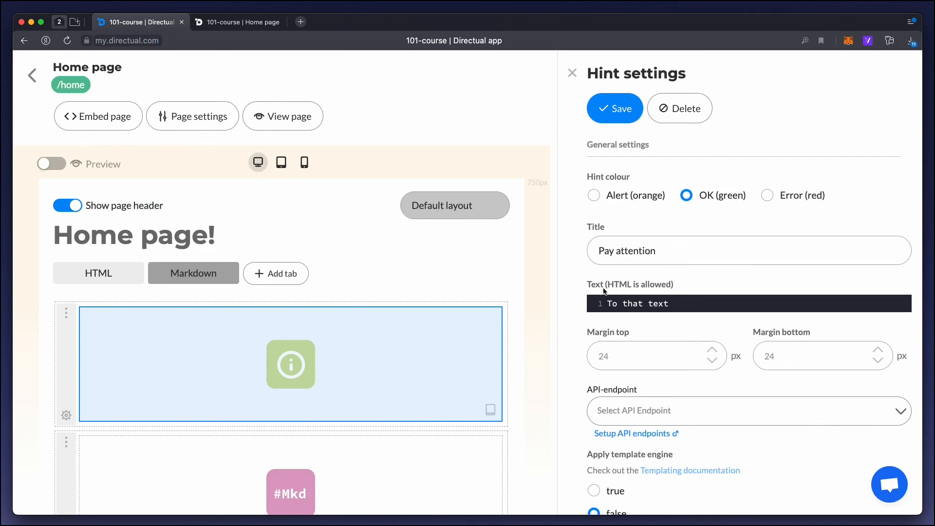
Write a second hint line '<p>You may use <b>HTML</b>, even <a href=""></a></p>'.
{"action": "type", "text": "<p>Y</p>"}
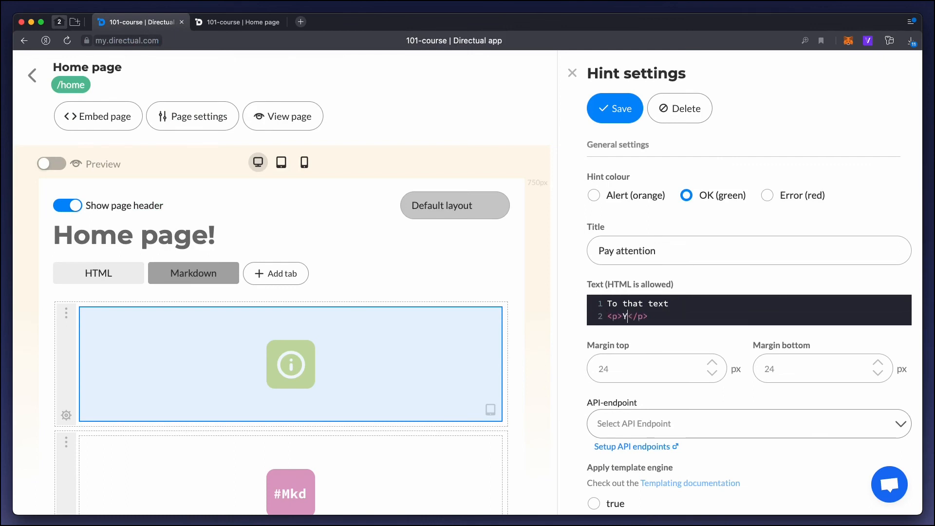
{"action": "type", "text": "You may use <b>HTML</b>"}
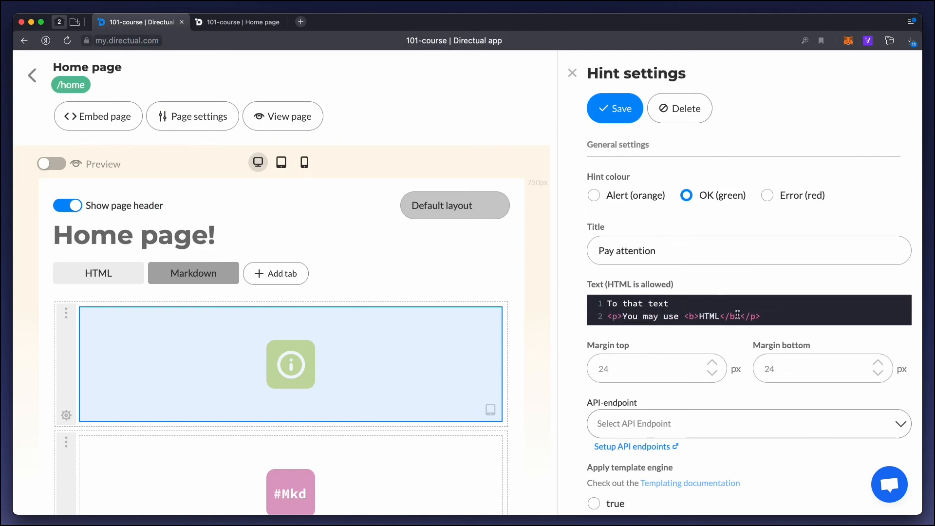
{"action": "type", "text": ", even <a href=\"\"></a>"}
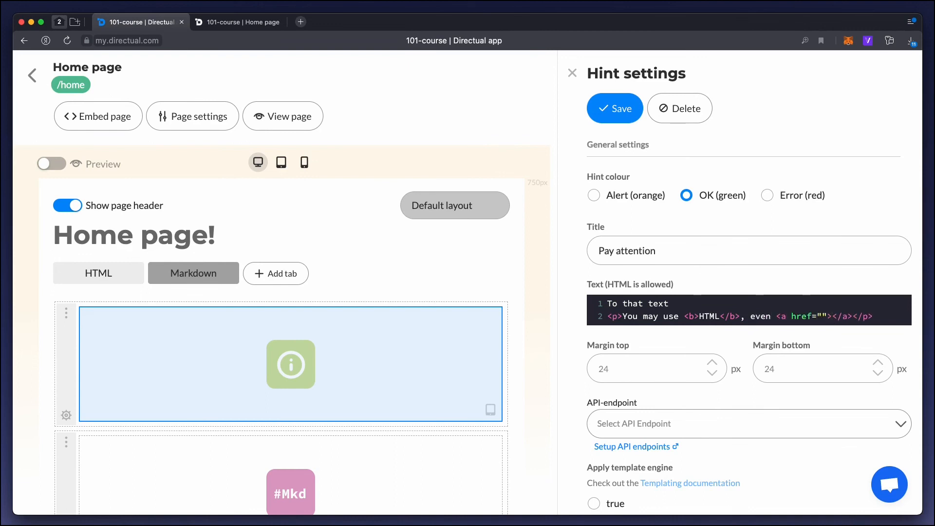